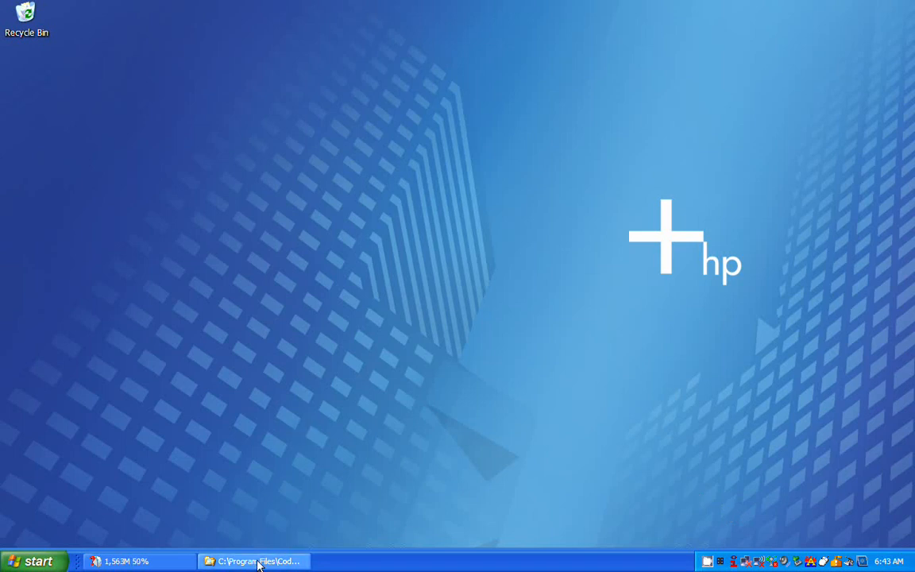
- Create a new folder named tetgen inside C:\Program Files\CodeBlocks
click(254, 560)
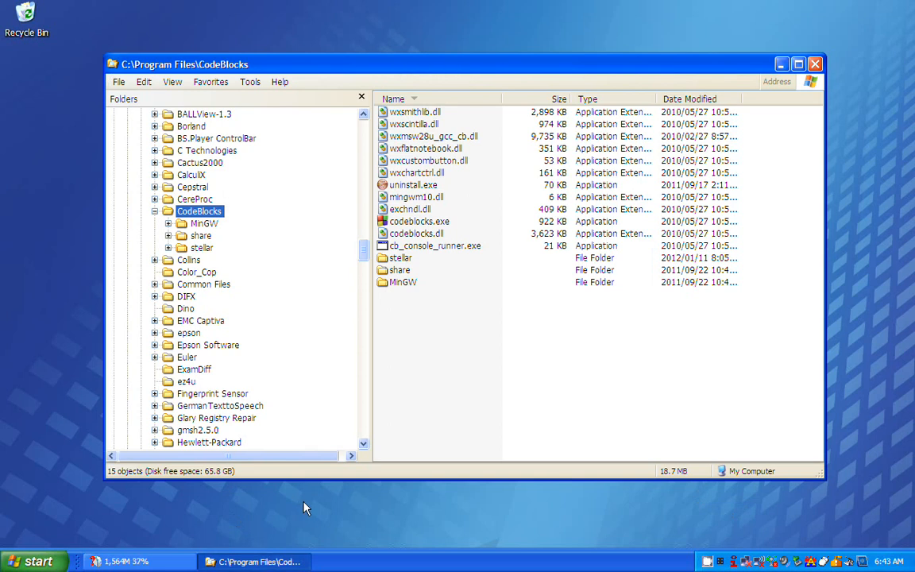
mouse_move(301, 356)
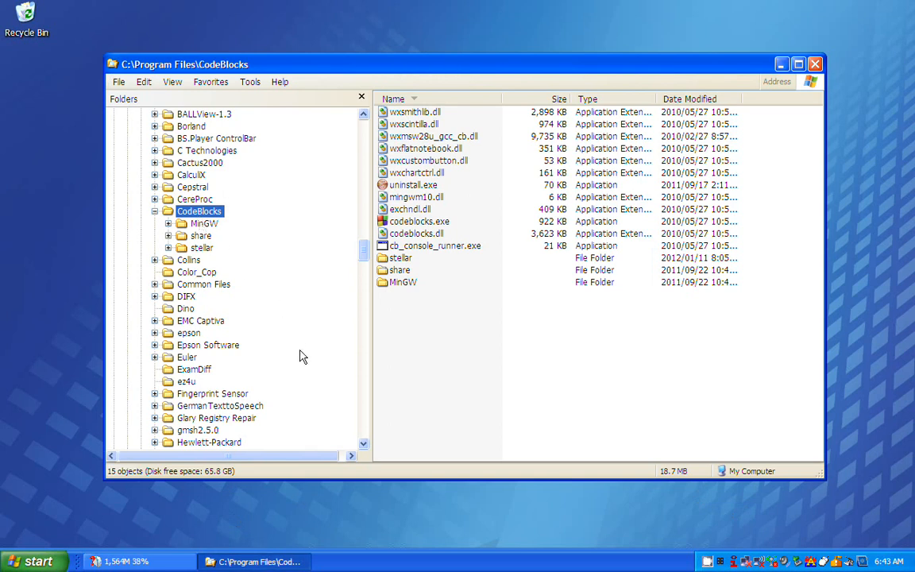
click(117, 82)
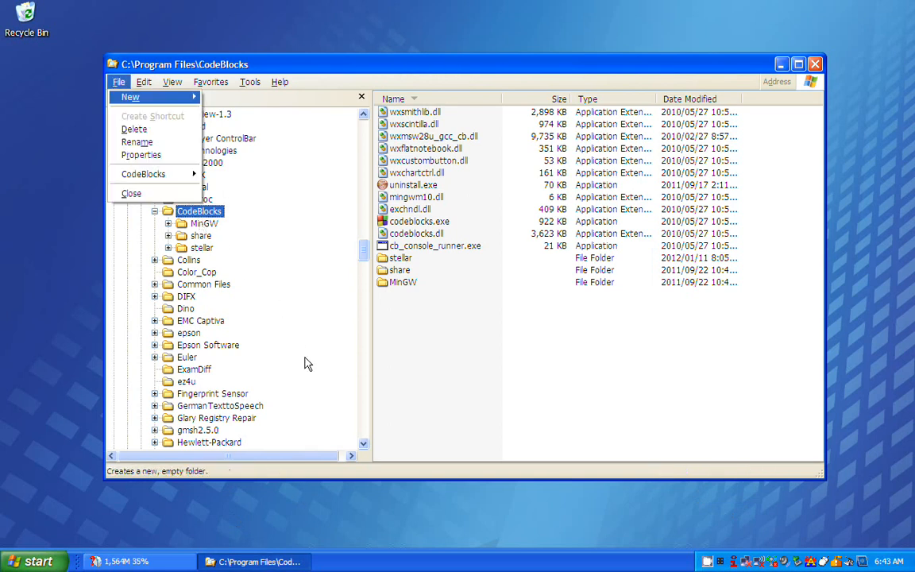
click(131, 97)
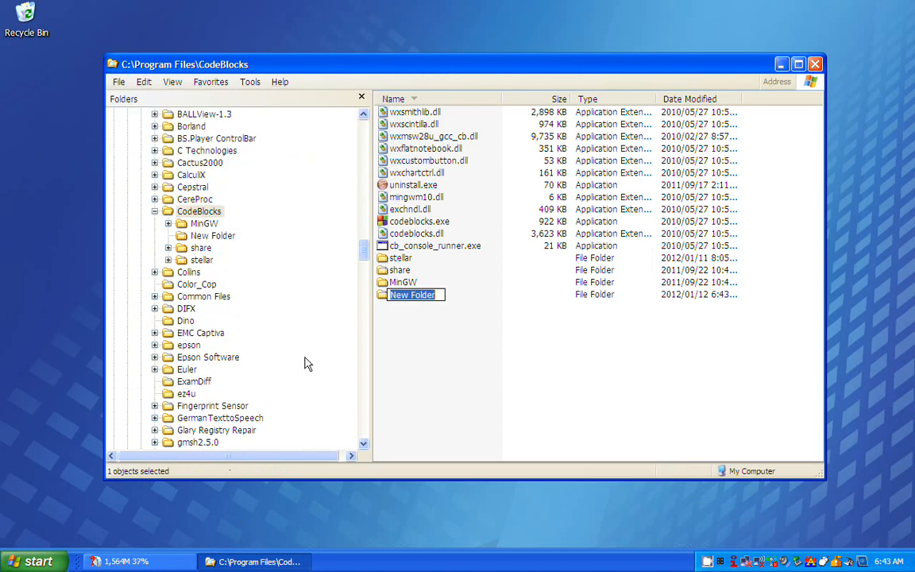
text(tetg)
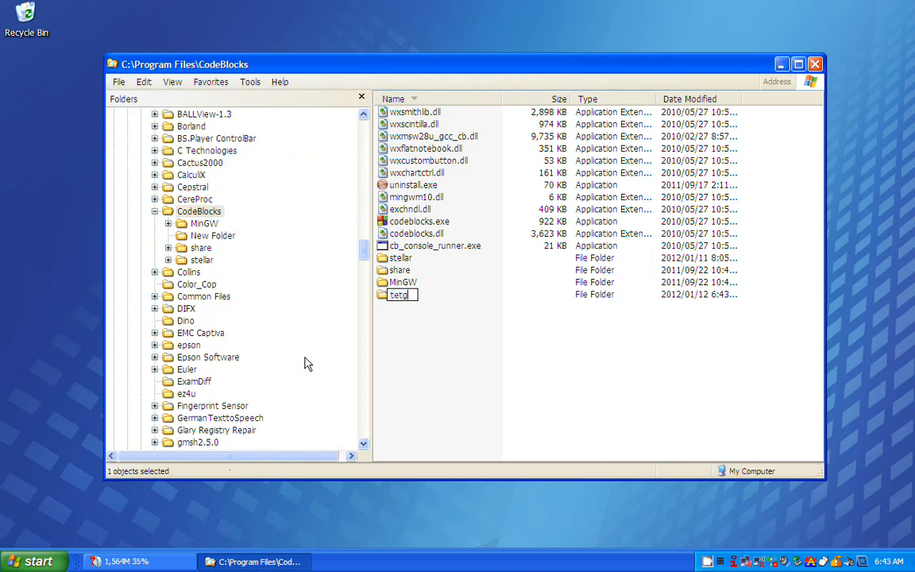
key(Return)
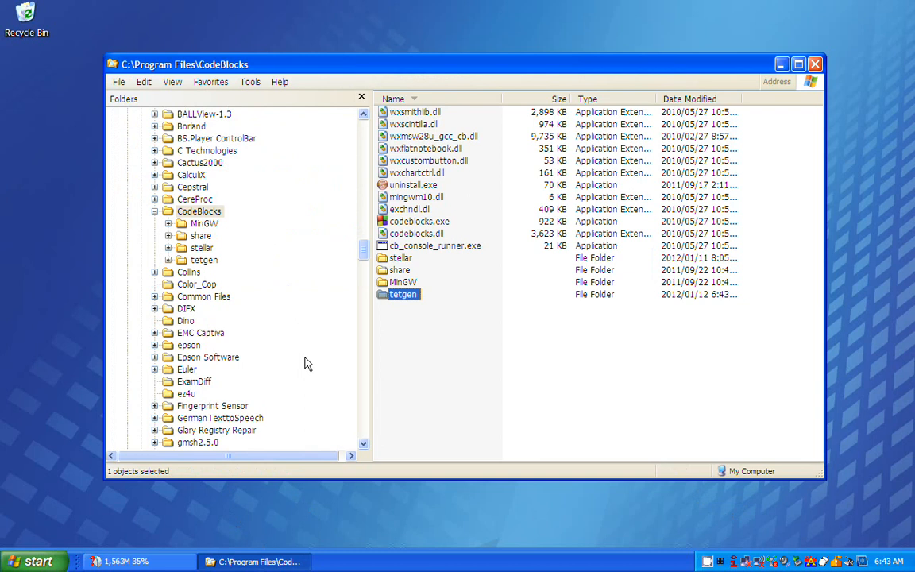
mouse_move(364, 257)
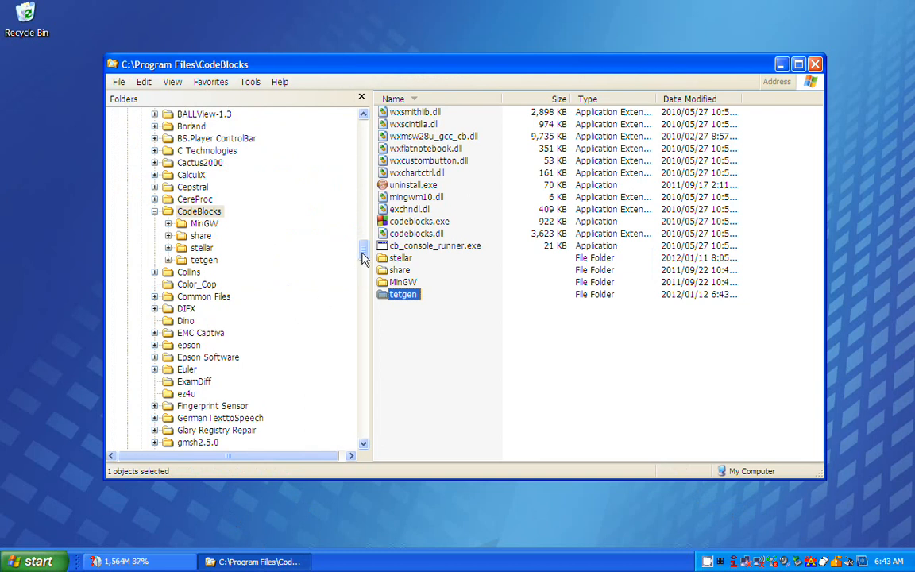
- Select tetgen.h, tetgen.cxx and predicates.cxx together in freeware\tetgen\tetgen1.4.3
scroll(down, 3)
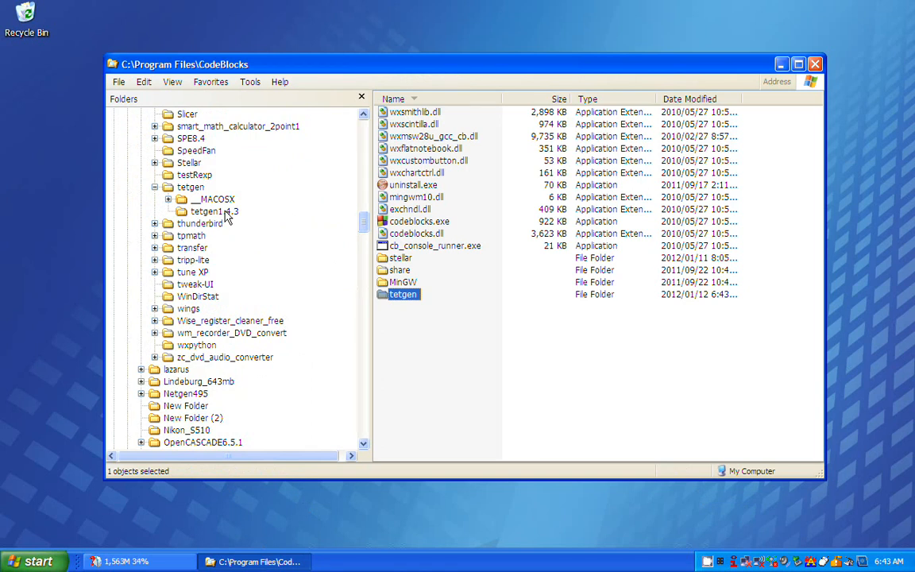
click(214, 210)
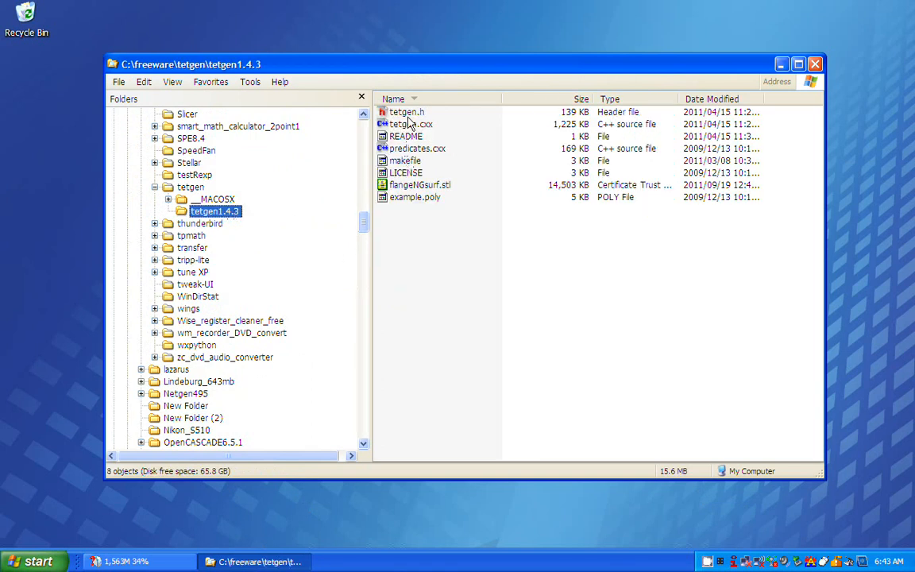
click(407, 111)
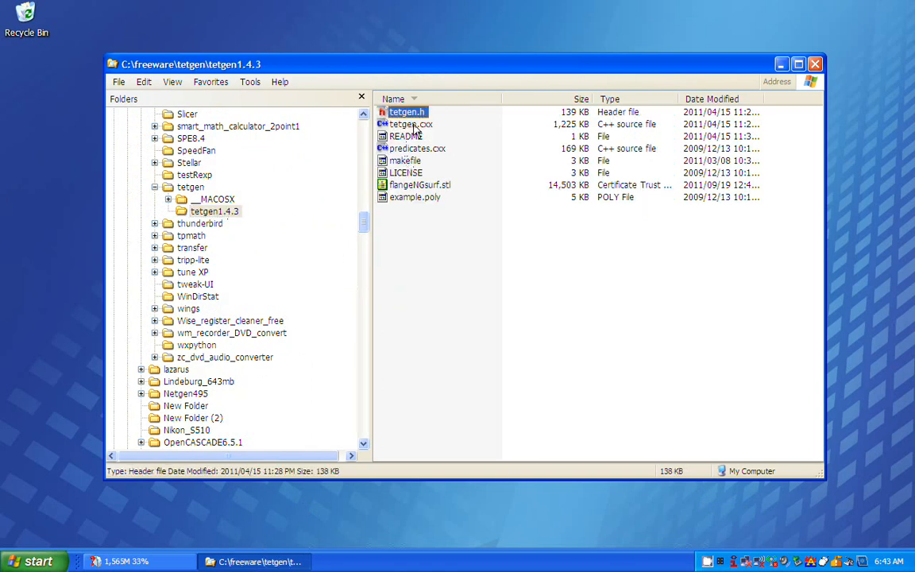
click(410, 124)
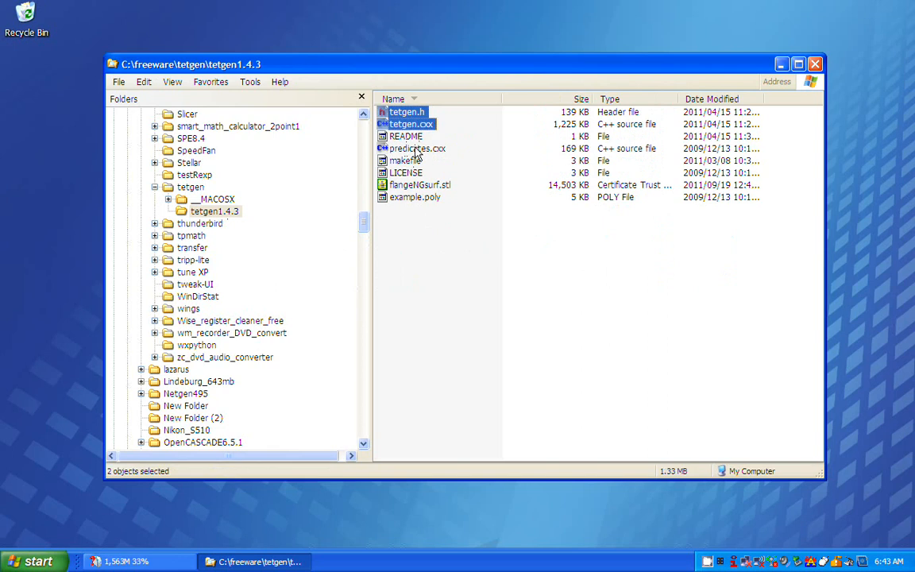
click(417, 149)
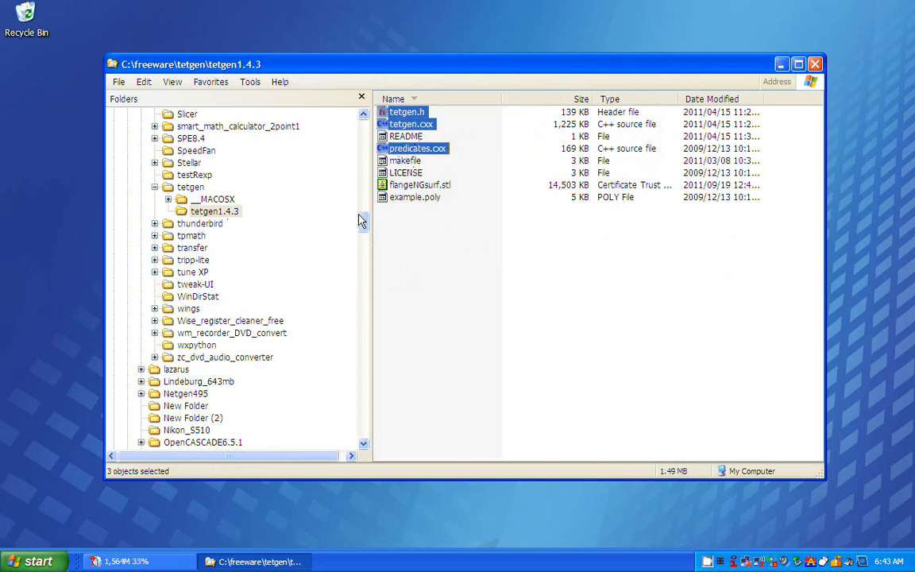
scroll(down, 3)
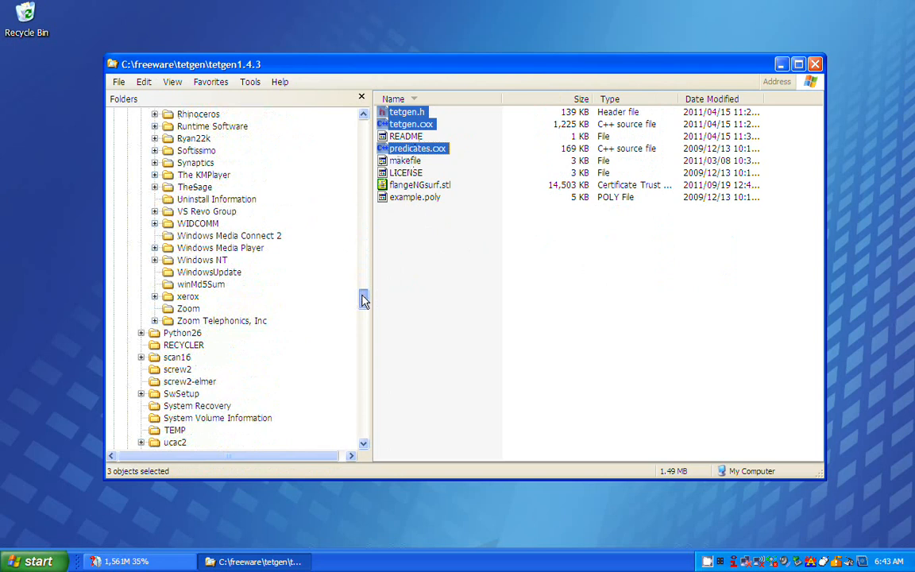
scroll(up, 3)
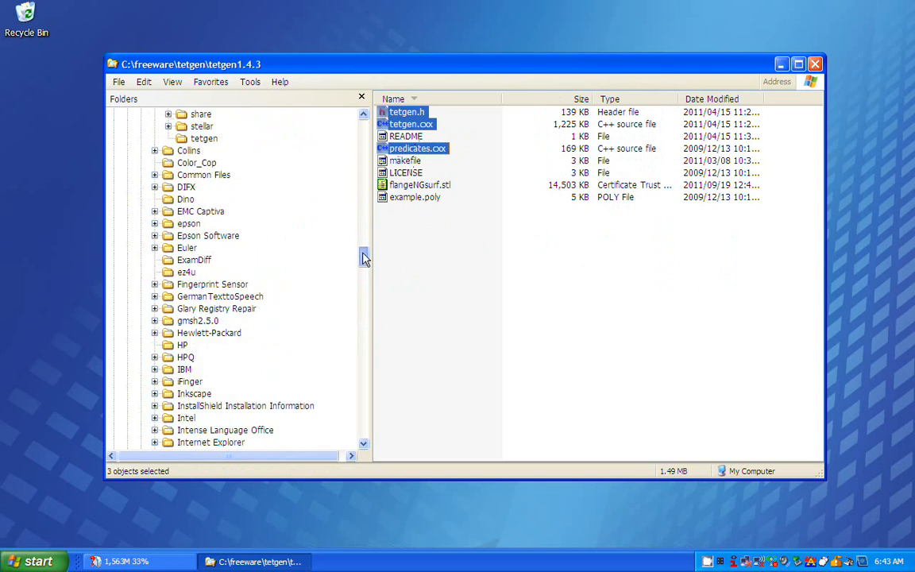
scroll(up, 3)
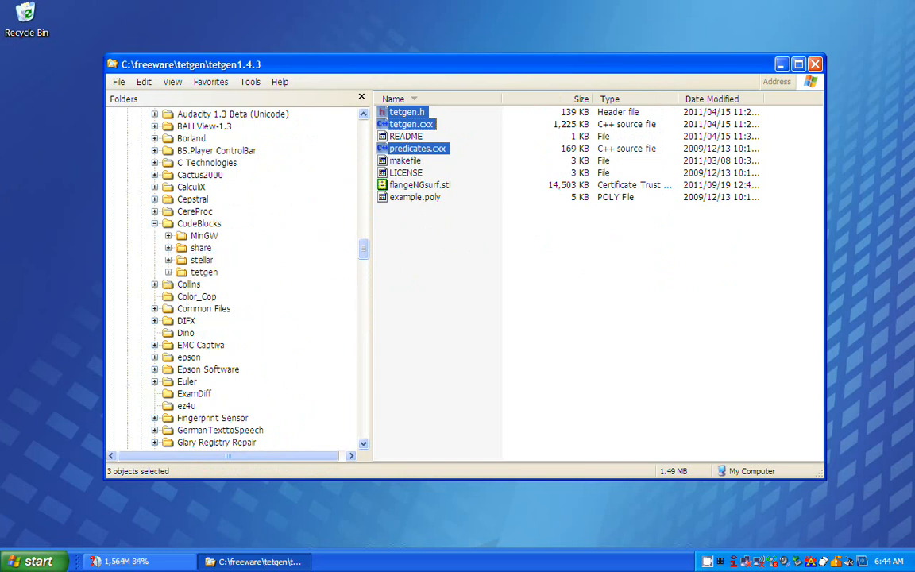
mouse_move(105, 483)
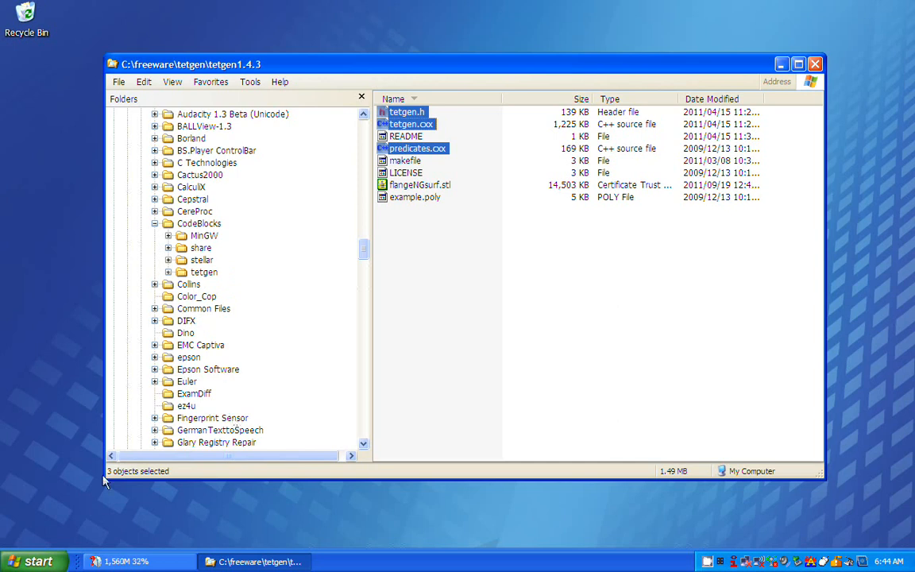
- Launch Code::Blocks from Start > All Programs and close the Tip of the Day
click(34, 561)
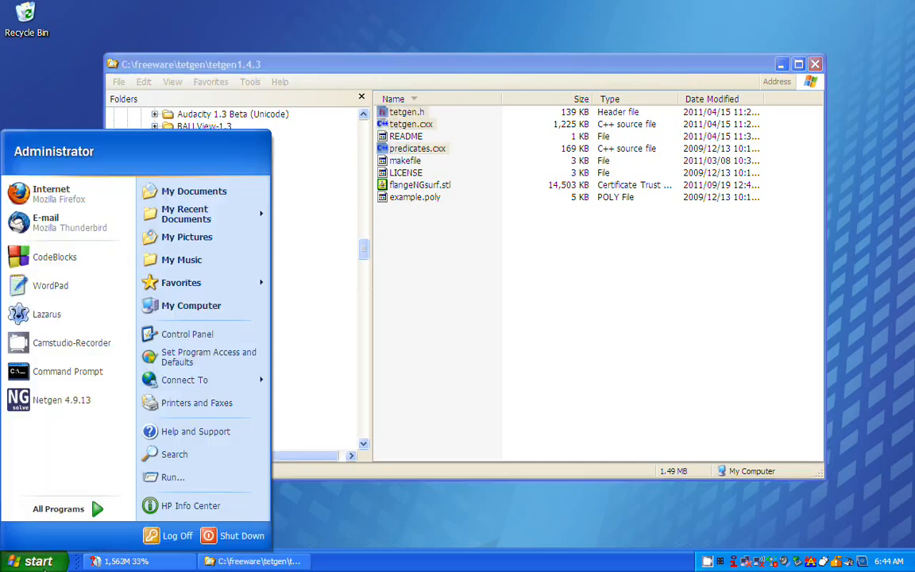
click(57, 508)
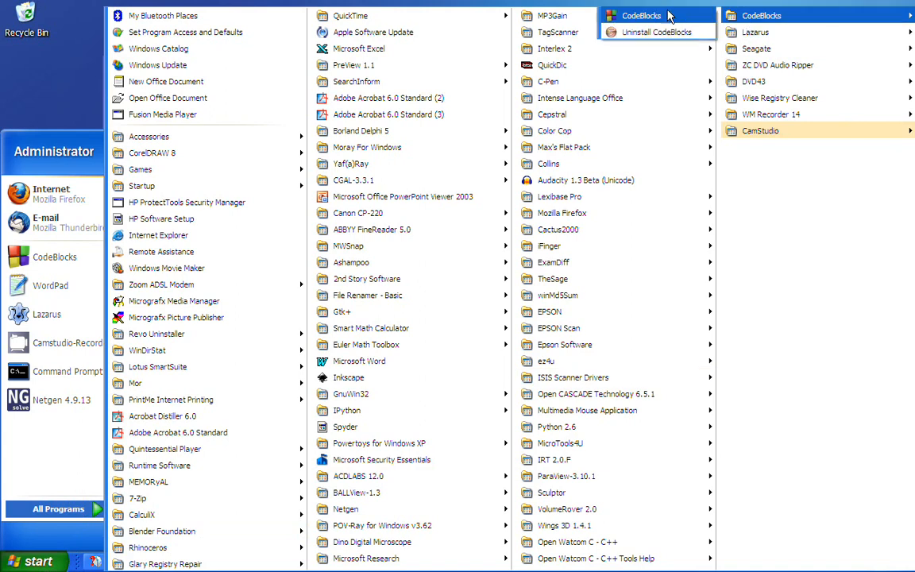
click(642, 16)
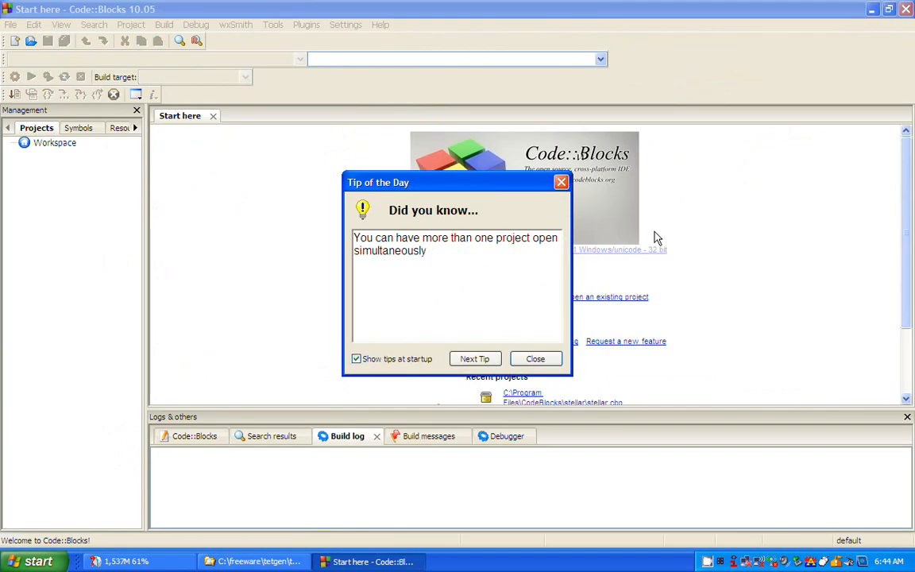
click(536, 359)
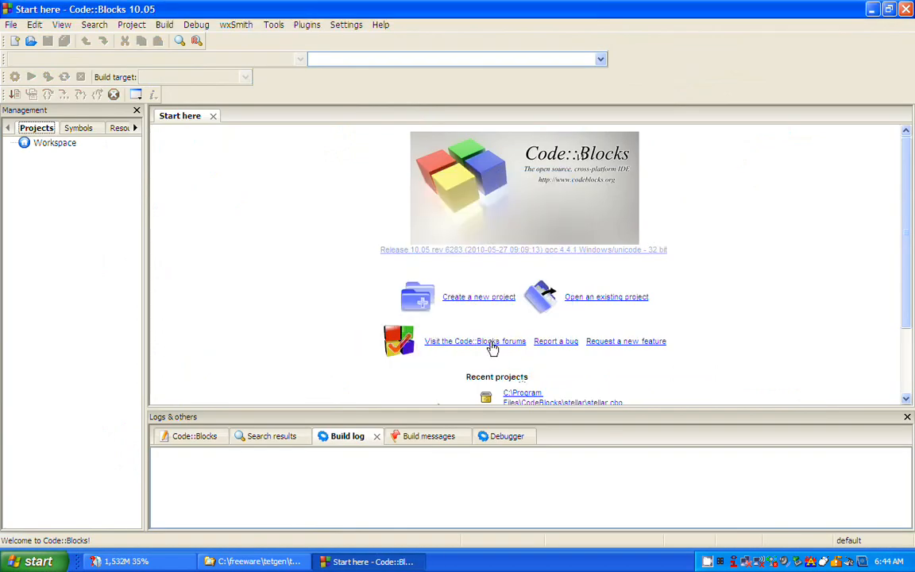
- Start a new Console application project with C++ as the language
click(478, 297)
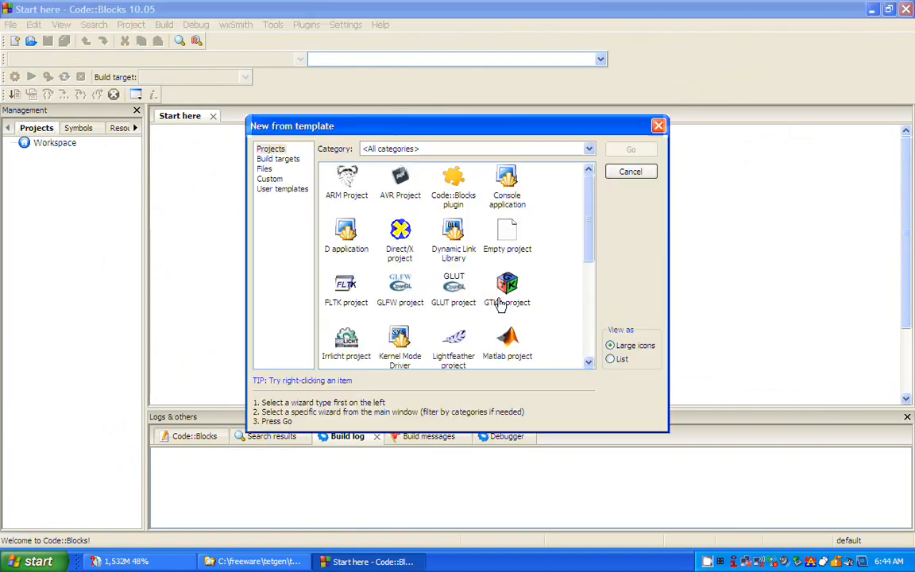
click(507, 183)
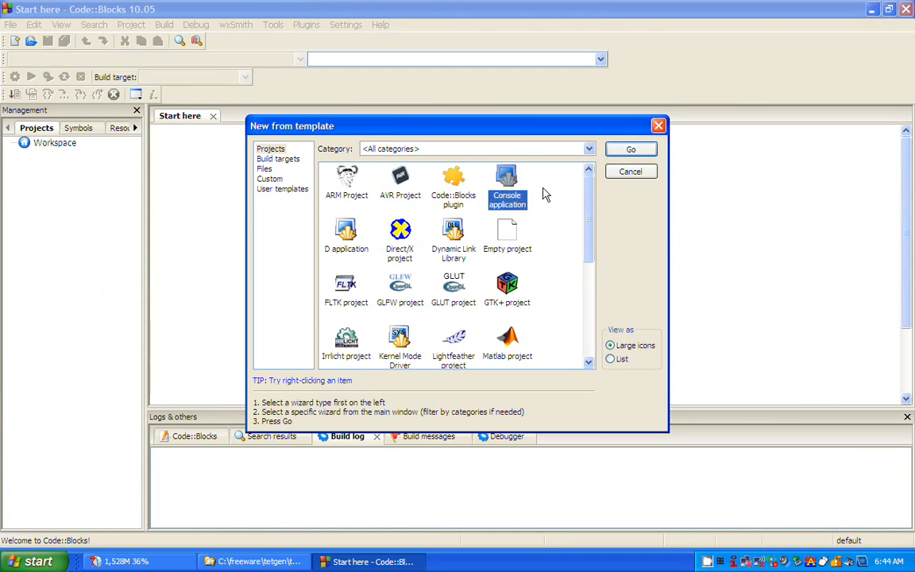
click(629, 149)
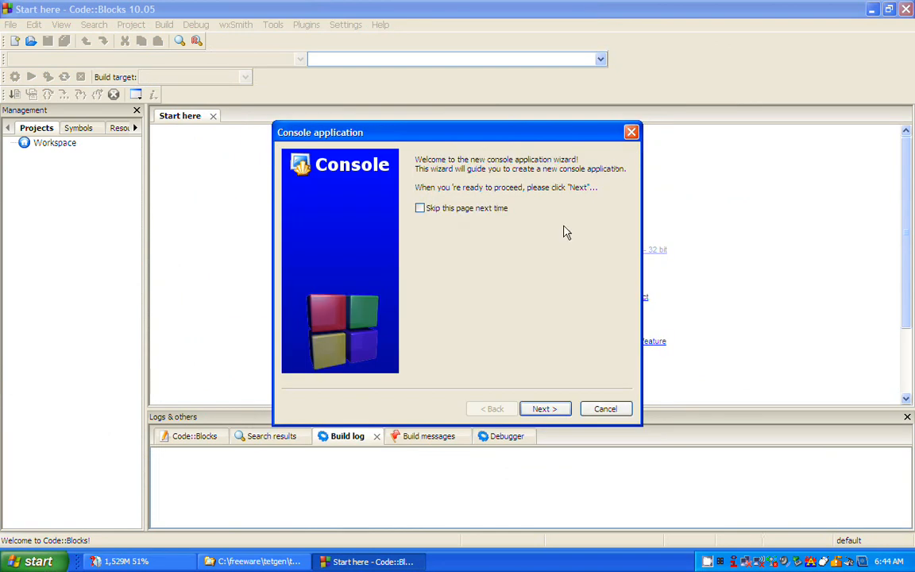
click(545, 408)
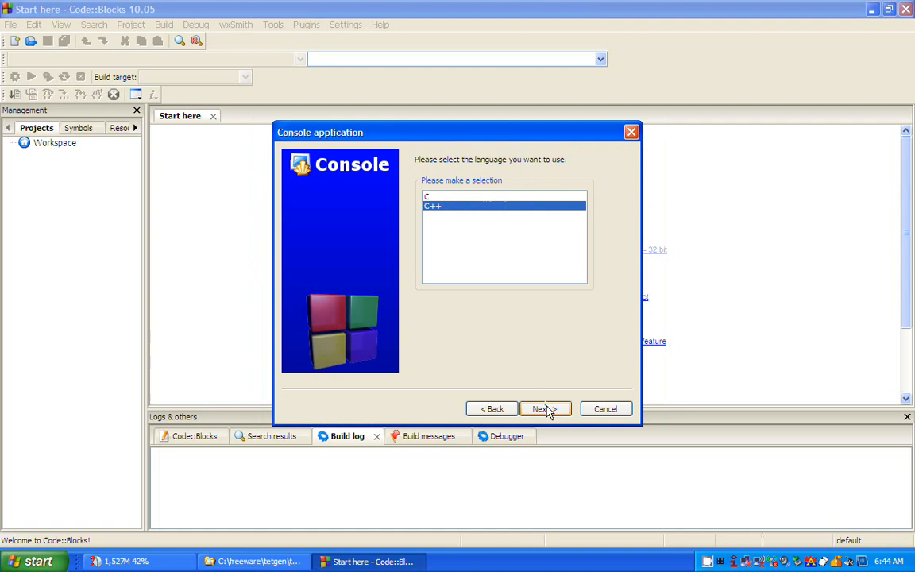
click(543, 409)
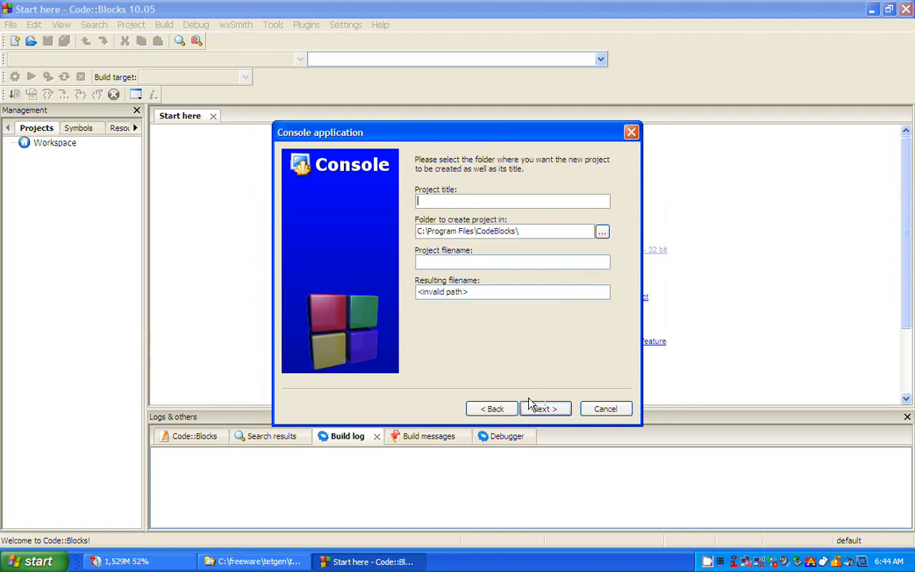
- Title the project tetgen and finish with the default GNU GCC compiler
text(tetgen)
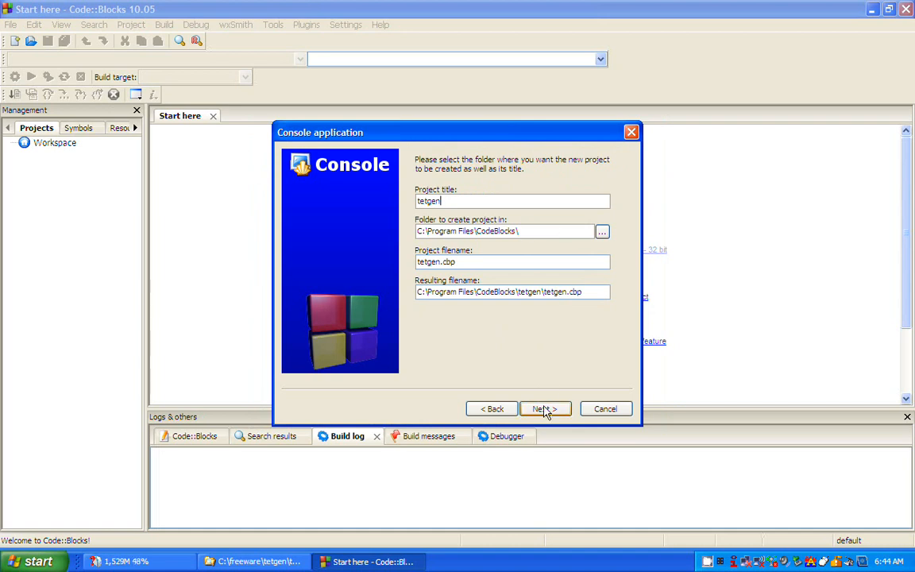
click(545, 408)
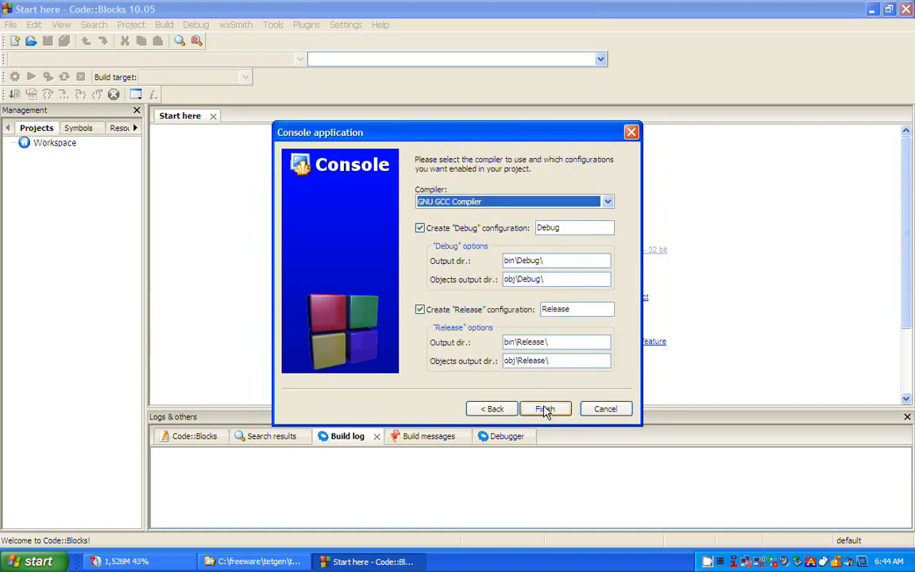
click(546, 408)
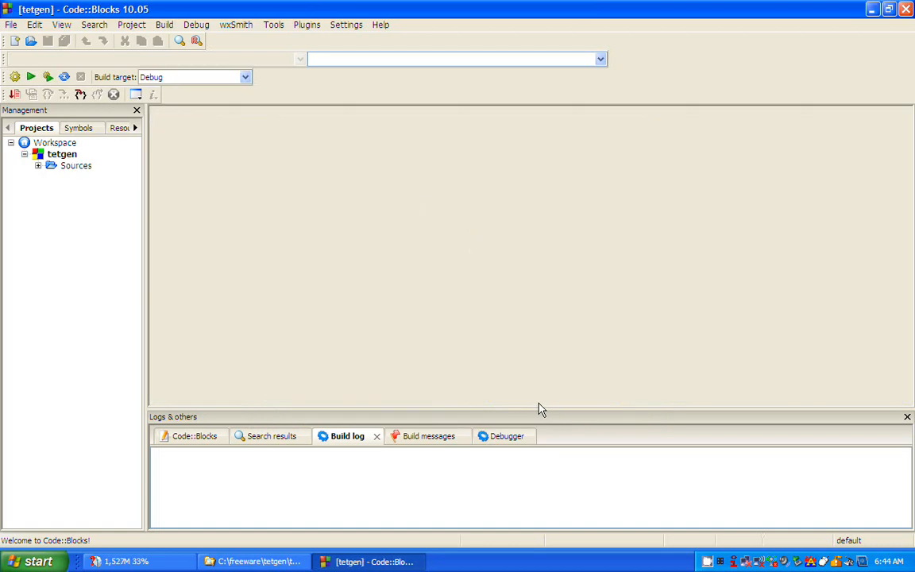
mouse_move(39, 173)
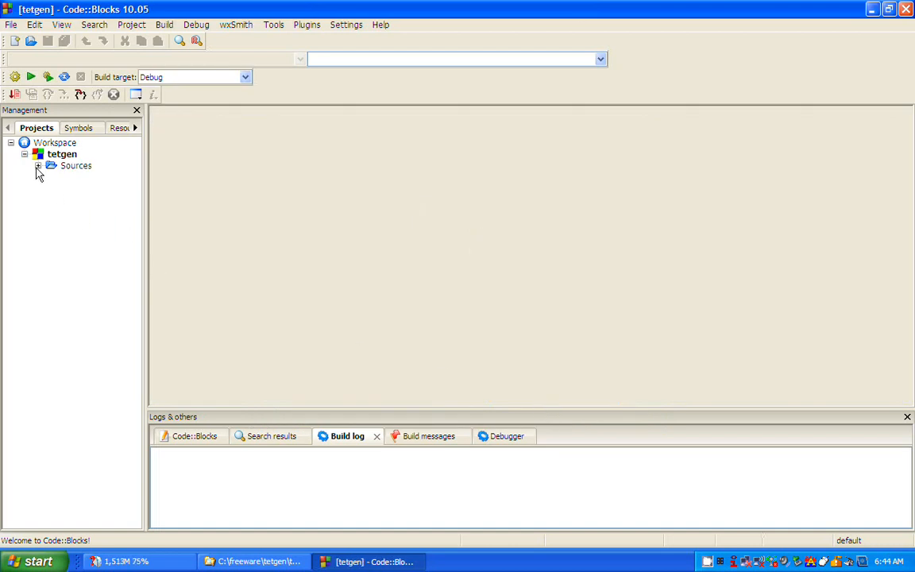
- Add tetgen.h, tetgen.cxx and predicates.cxx to the project for Debug and Release targets
click(39, 166)
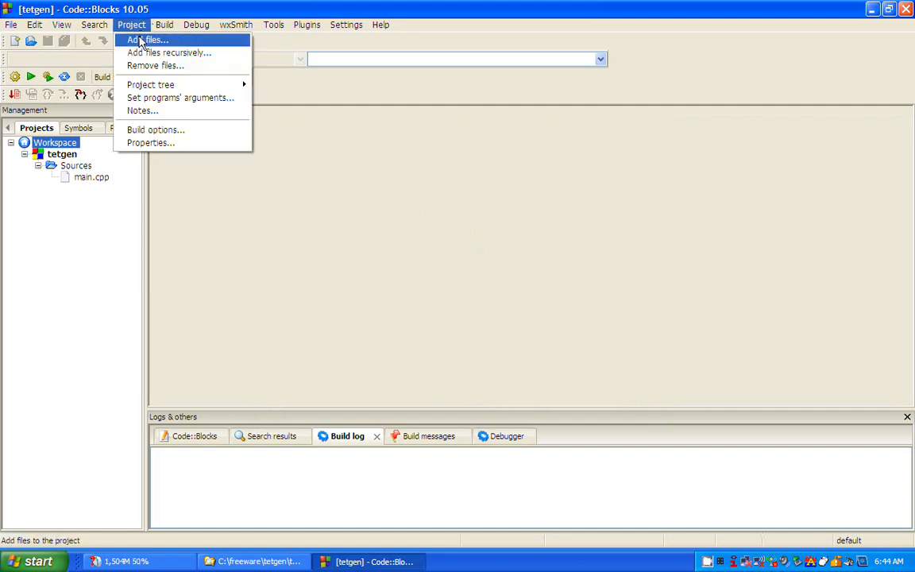
click(148, 40)
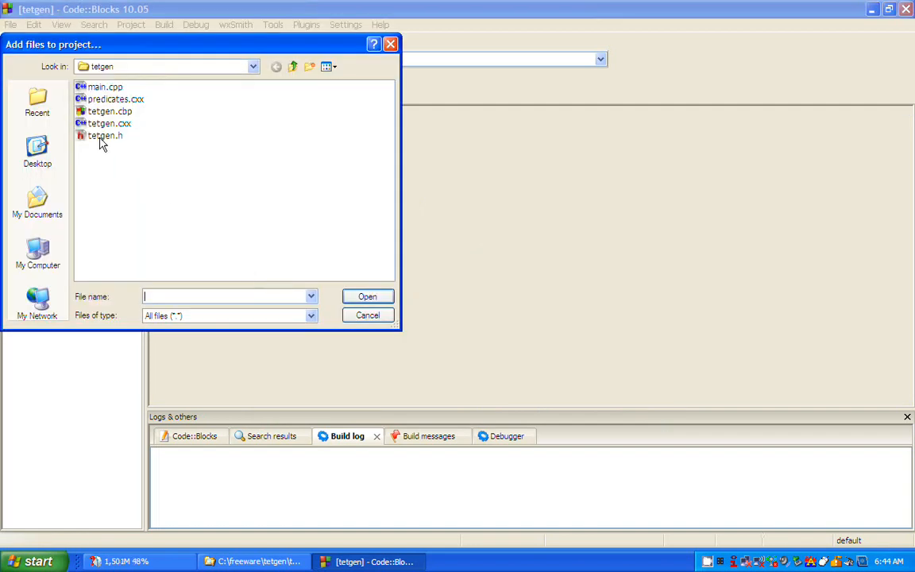
click(105, 135)
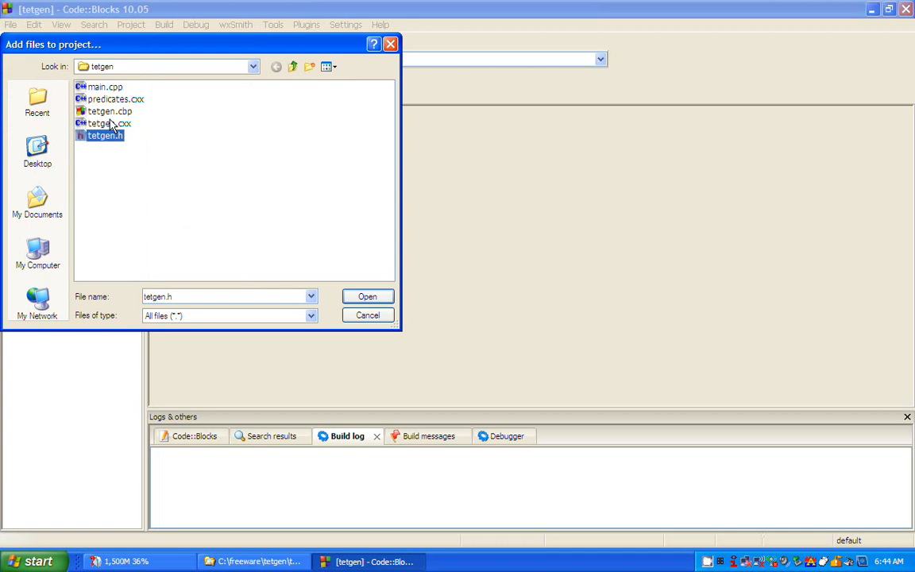
click(110, 124)
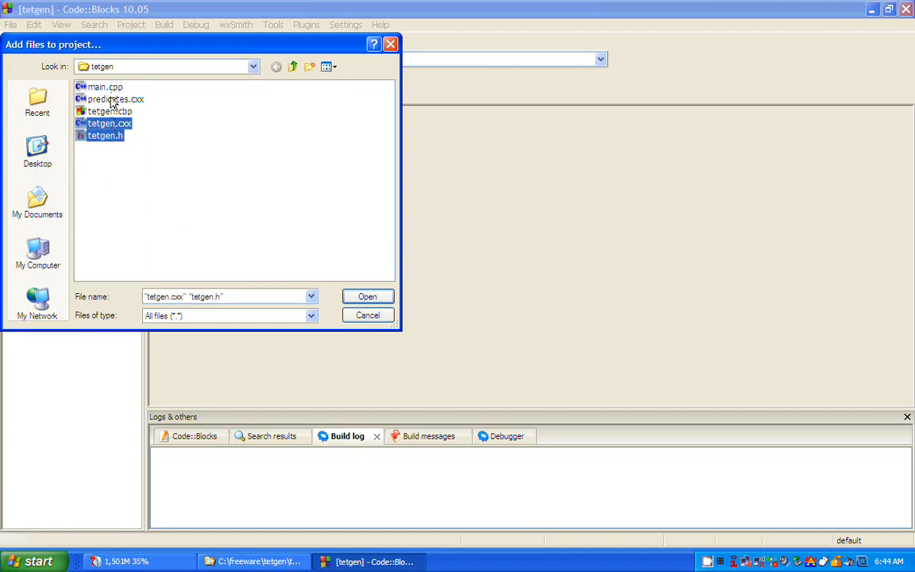
click(114, 98)
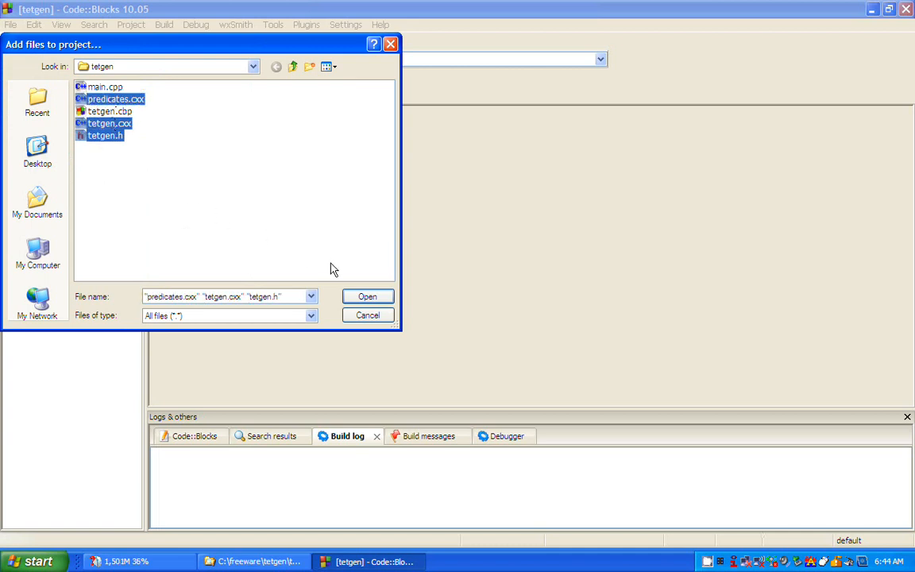
click(367, 297)
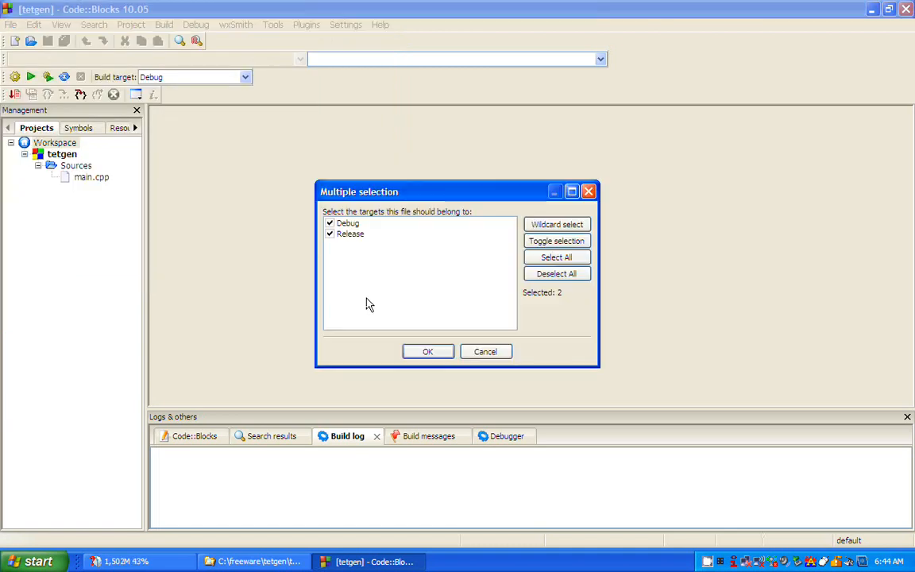
click(427, 351)
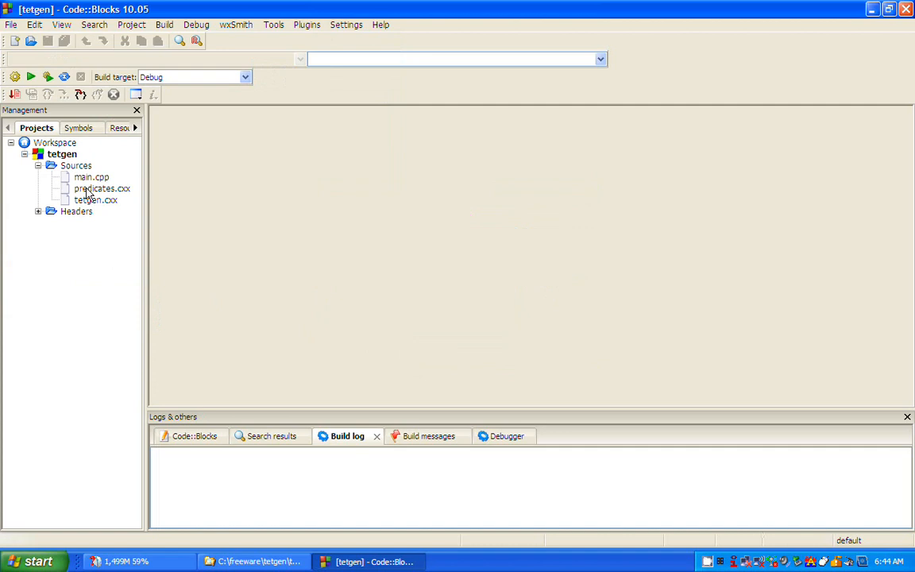
- Remove main.cpp from the project and expand Headers to show tetgen.h
right_click(90, 177)
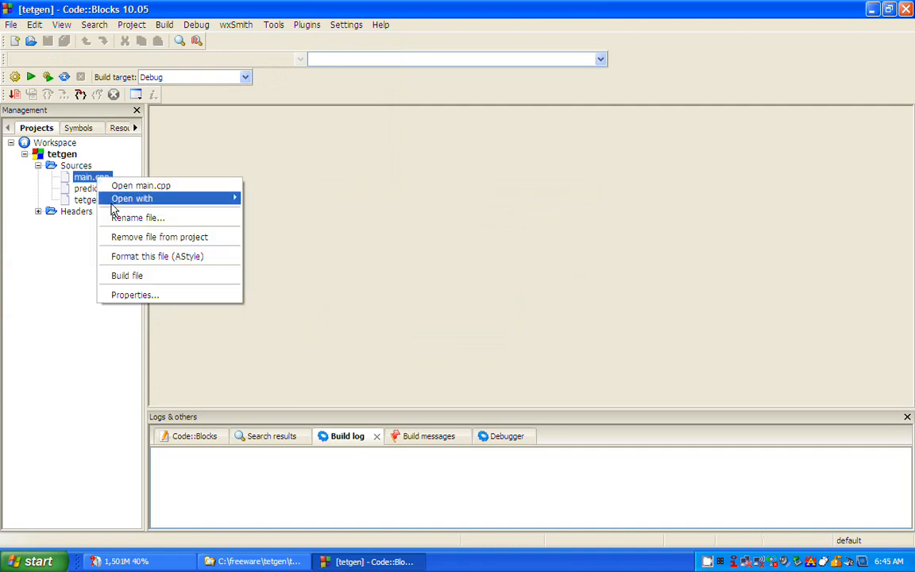
click(159, 237)
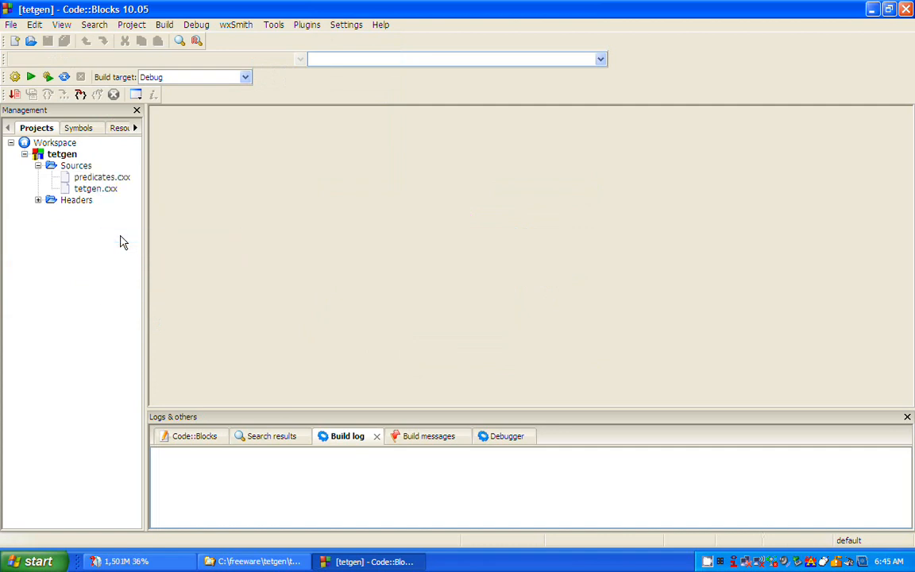
click(38, 200)
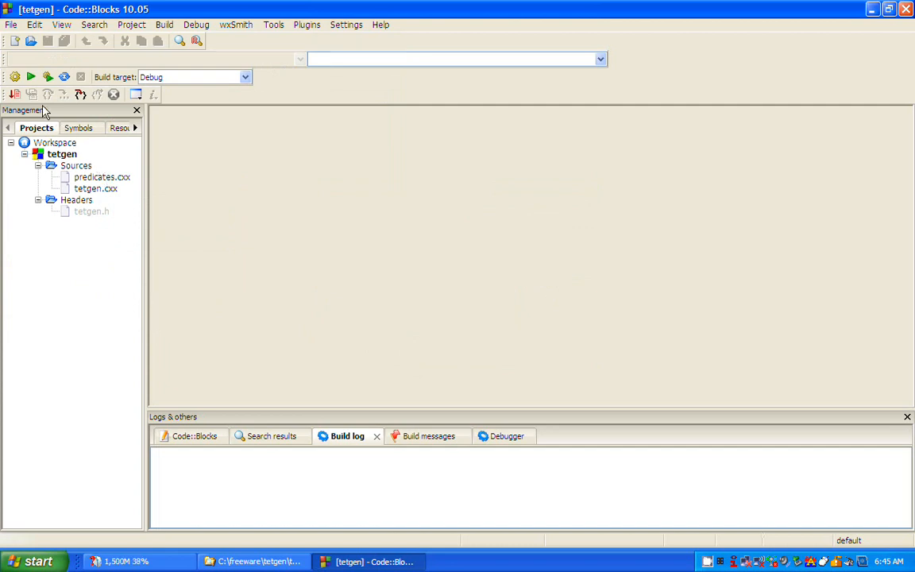
mouse_move(173, 89)
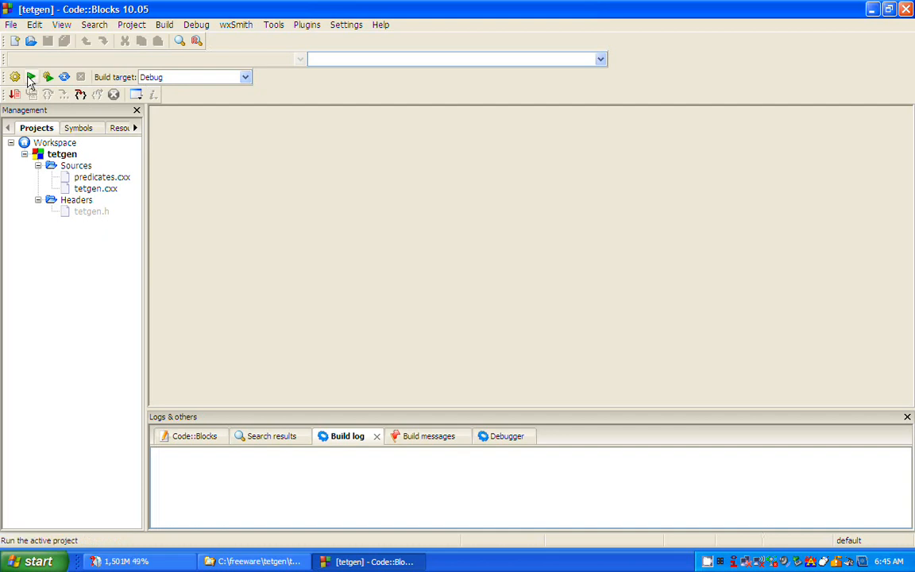
- Build and run tetgen, view TetGen's usage output, then close the console
click(32, 76)
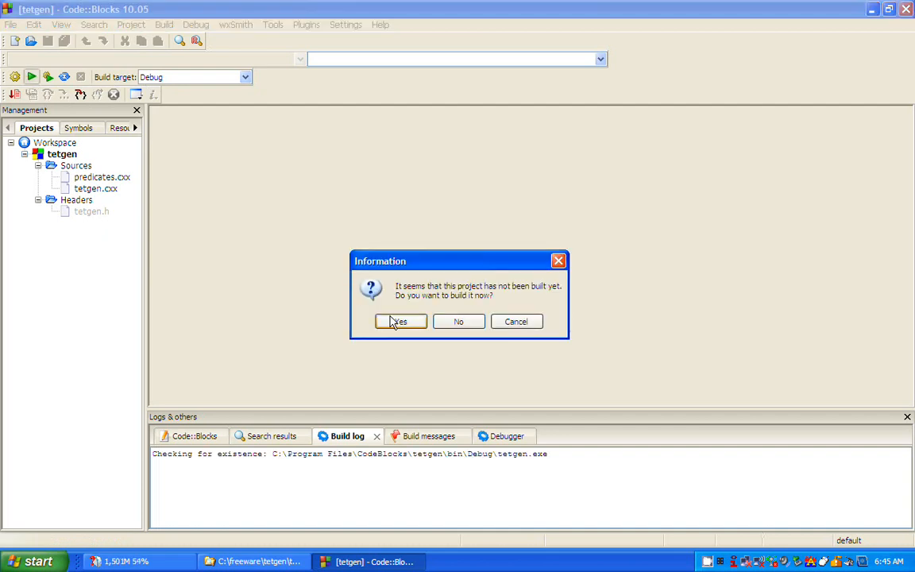
click(400, 321)
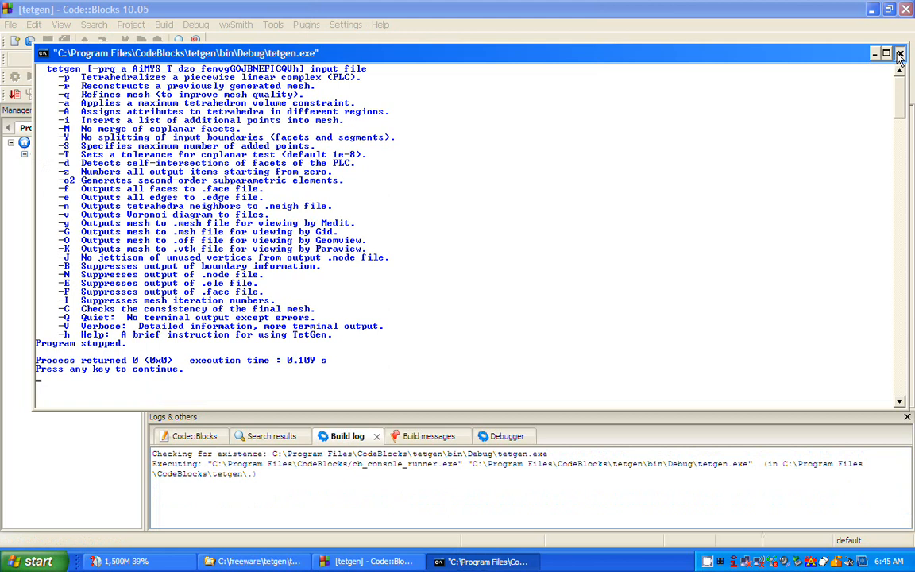
click(899, 54)
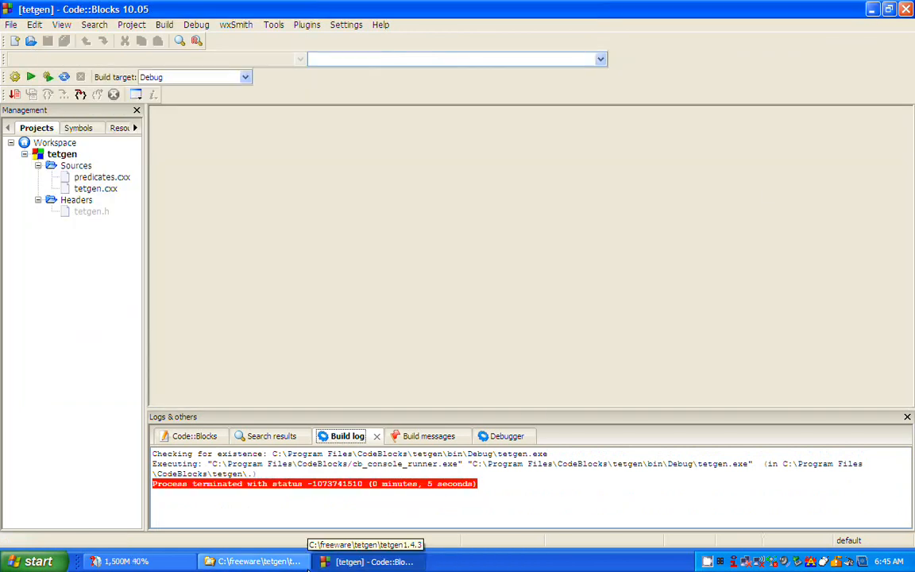